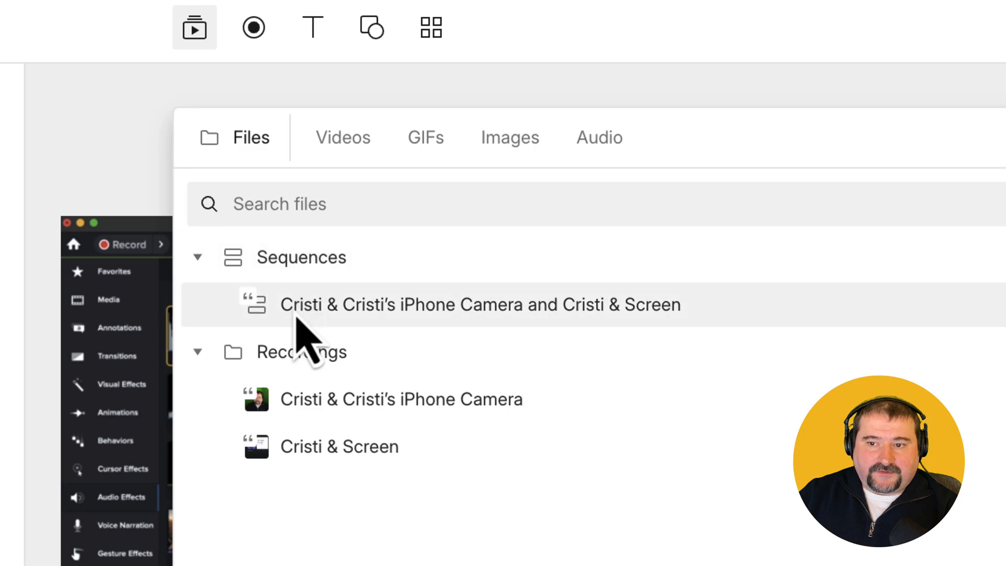
{"action": "mouse_move", "coordinate": [378, 356]}
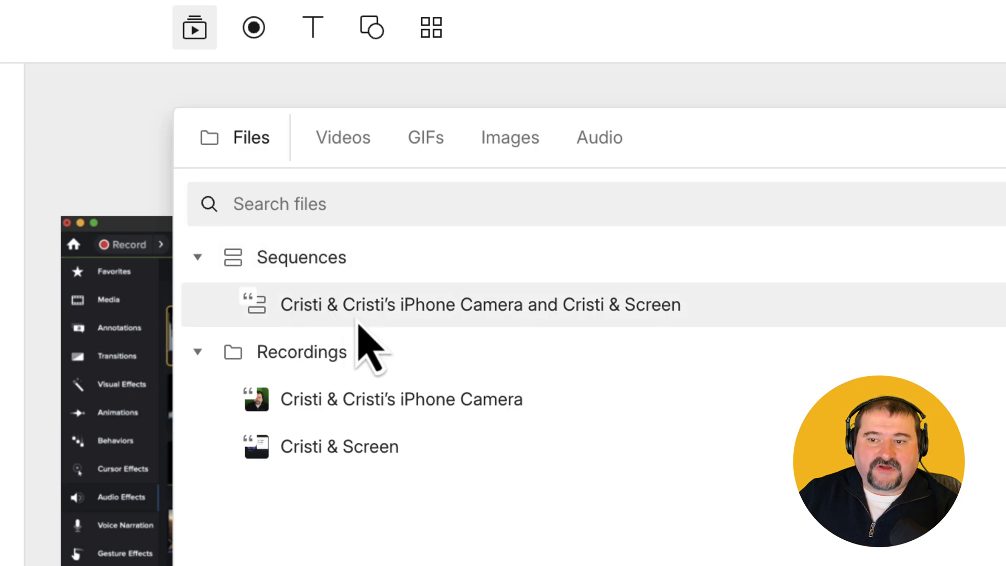
{"action": "mouse_move", "coordinate": [359, 346]}
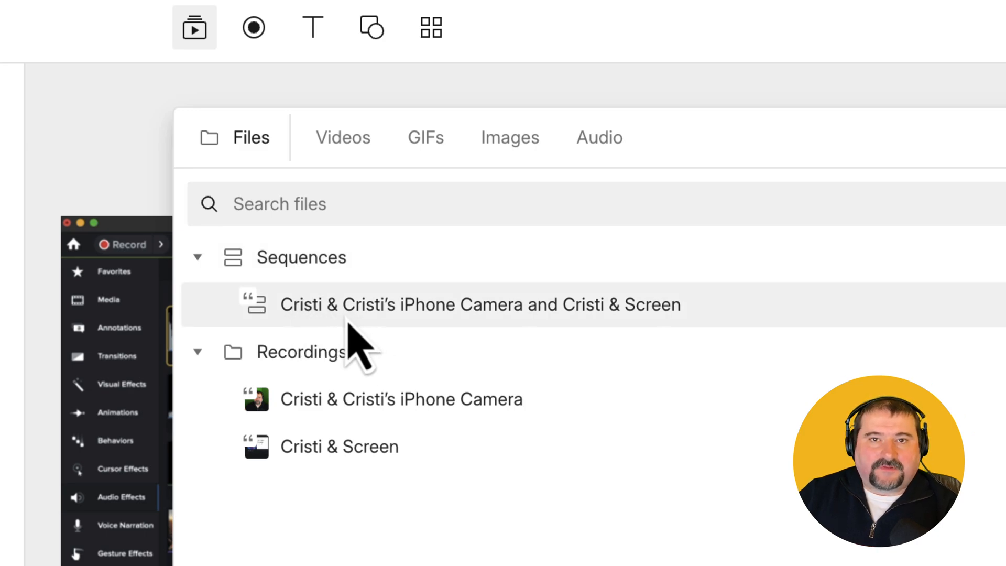
{"action": "mouse_move", "coordinate": [350, 346]}
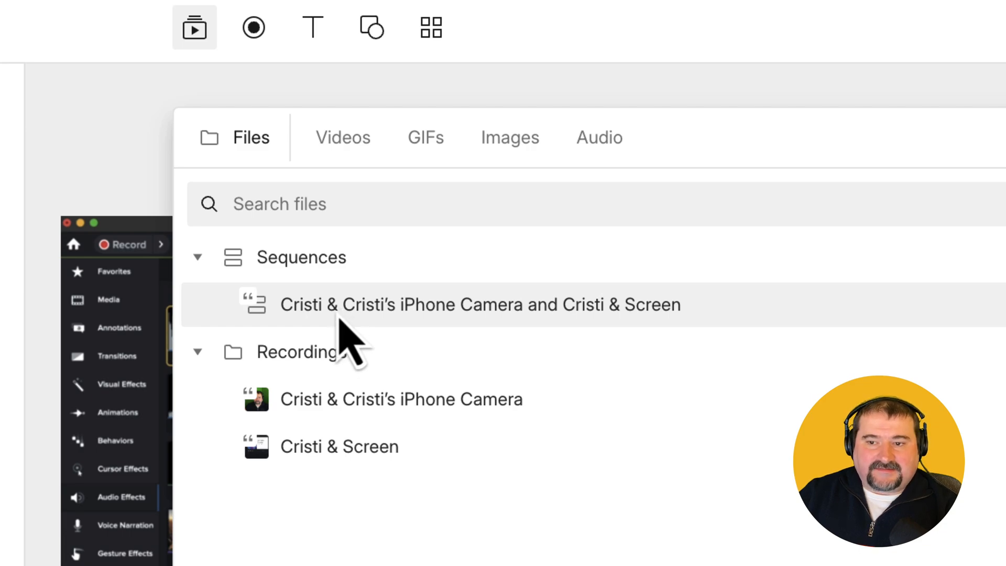
{"action": "mouse_move", "coordinate": [442, 344]}
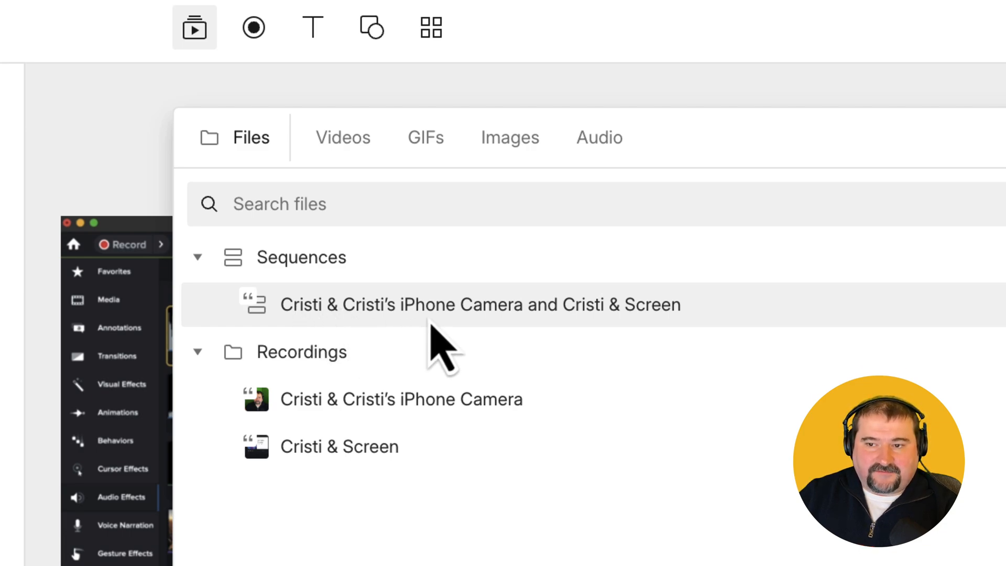
{"action": "mouse_move", "coordinate": [625, 346]}
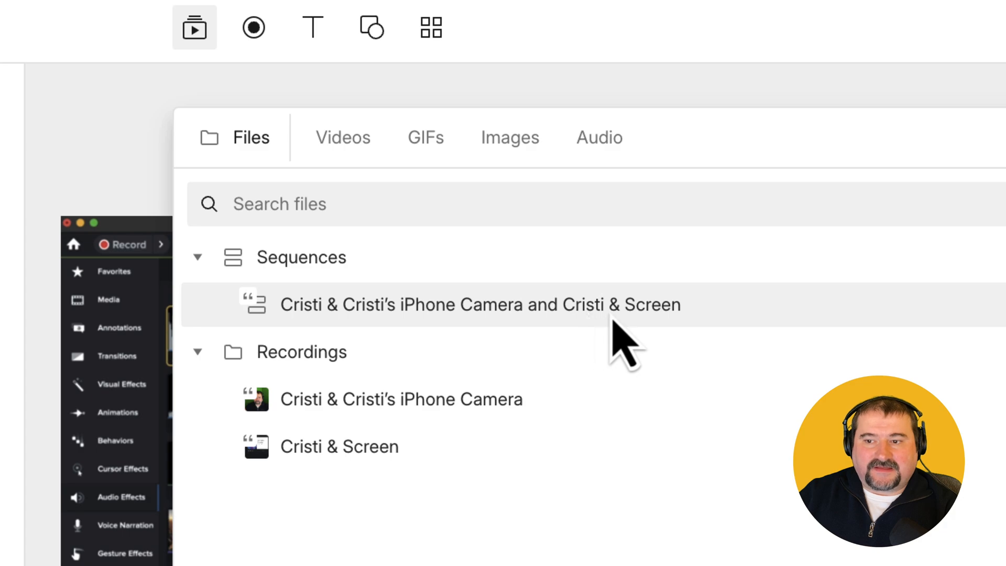
{"action": "mouse_move", "coordinate": [683, 346]}
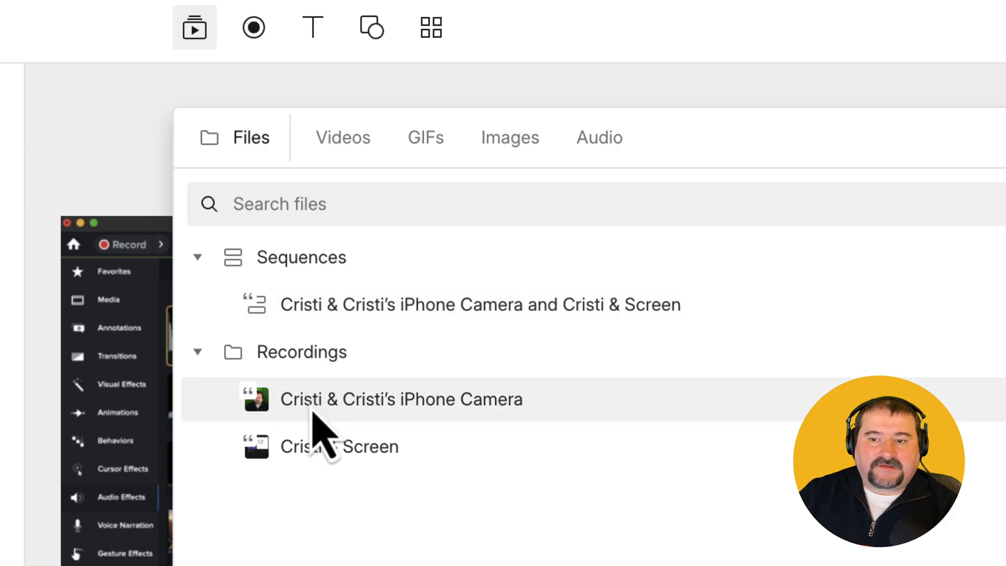
{"action": "mouse_move", "coordinate": [321, 436]}
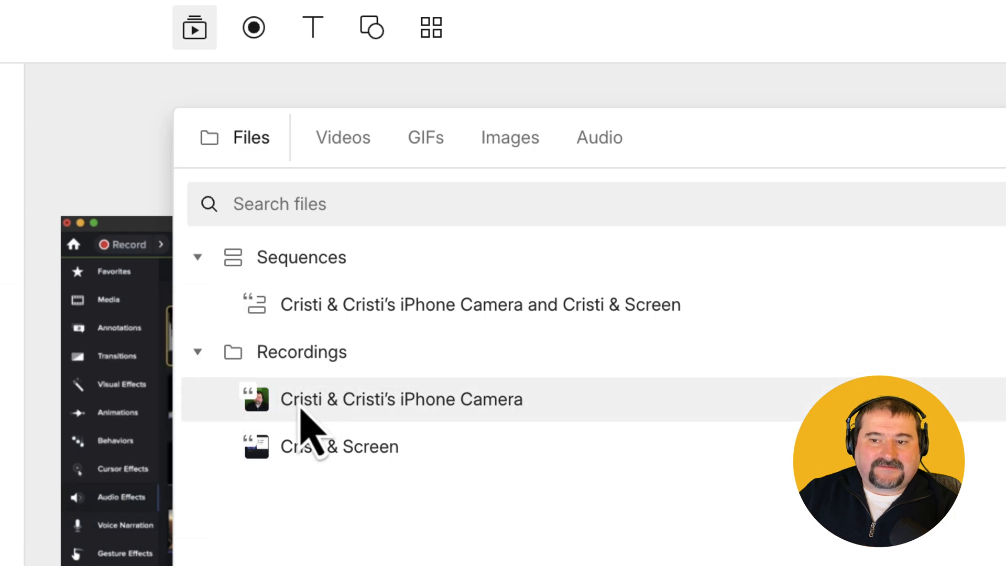
{"action": "mouse_move", "coordinate": [509, 443]}
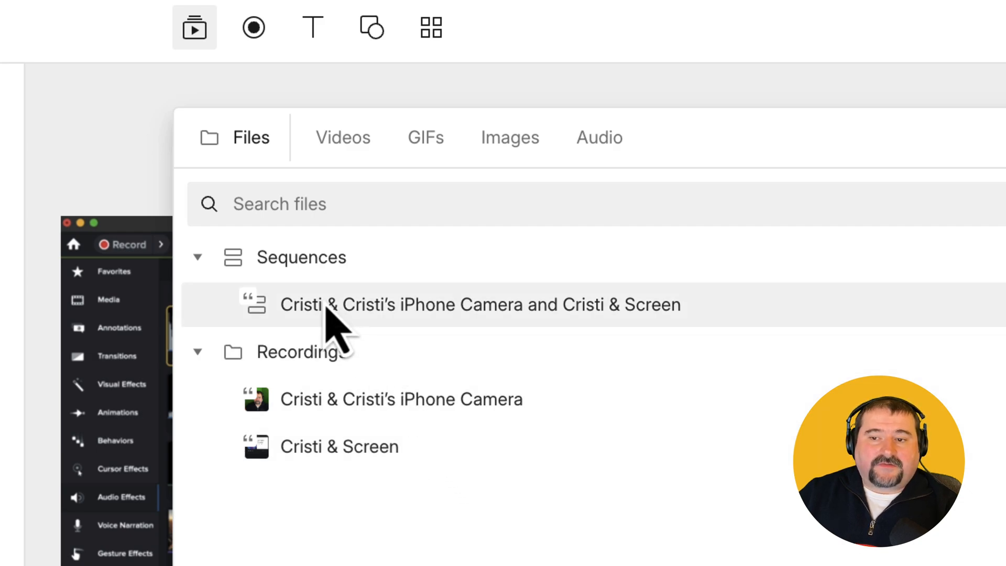
{"action": "mouse_move", "coordinate": [366, 350]}
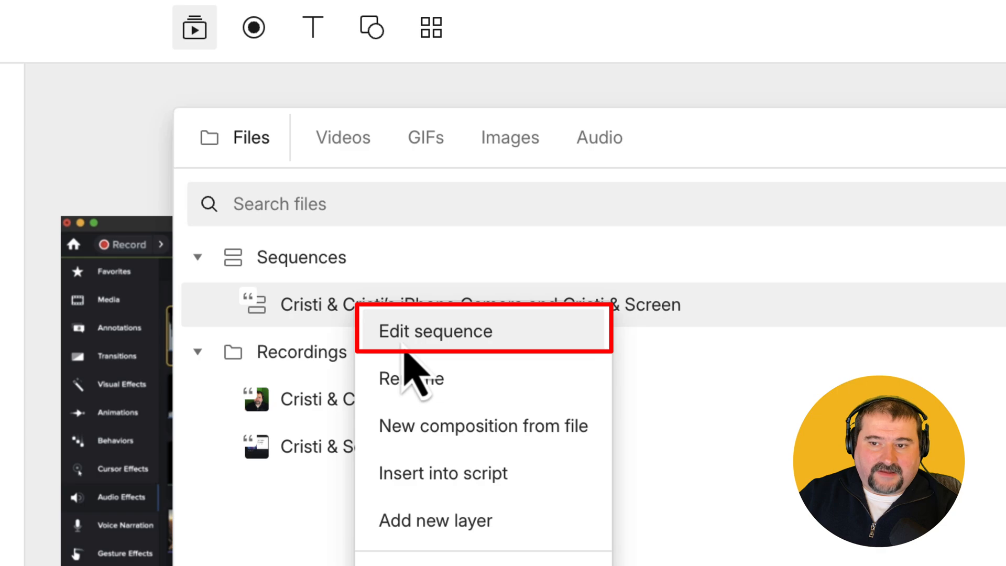
- Open the camera-and-screen sequence and rename its two tracks 'Webcam' and 'Screen'
{"action": "left_click", "coordinate": [435, 331]}
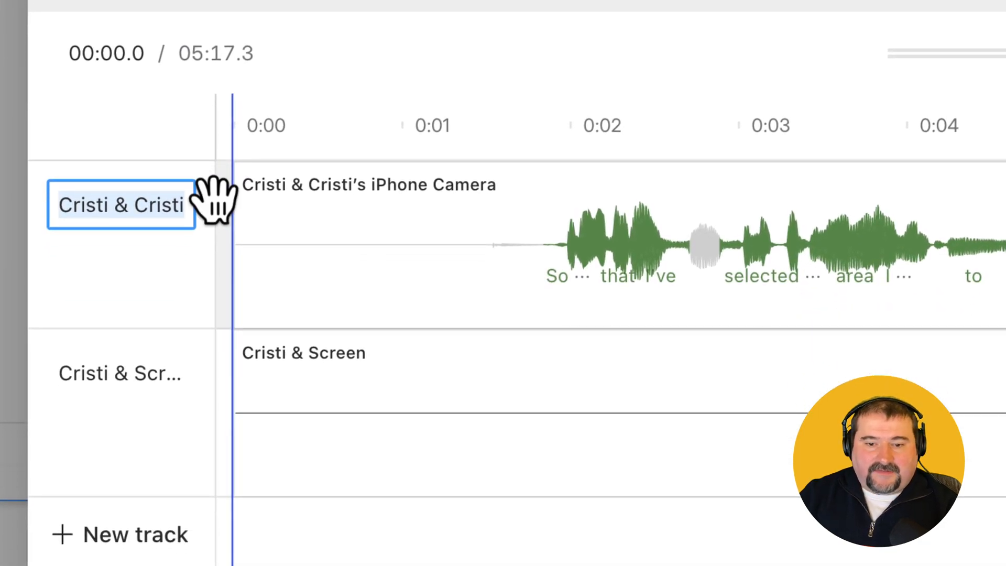
{"action": "type", "text": "Webcam"}
{"action": "left_click", "coordinate": [120, 373]}
{"action": "type", "text": "S"}
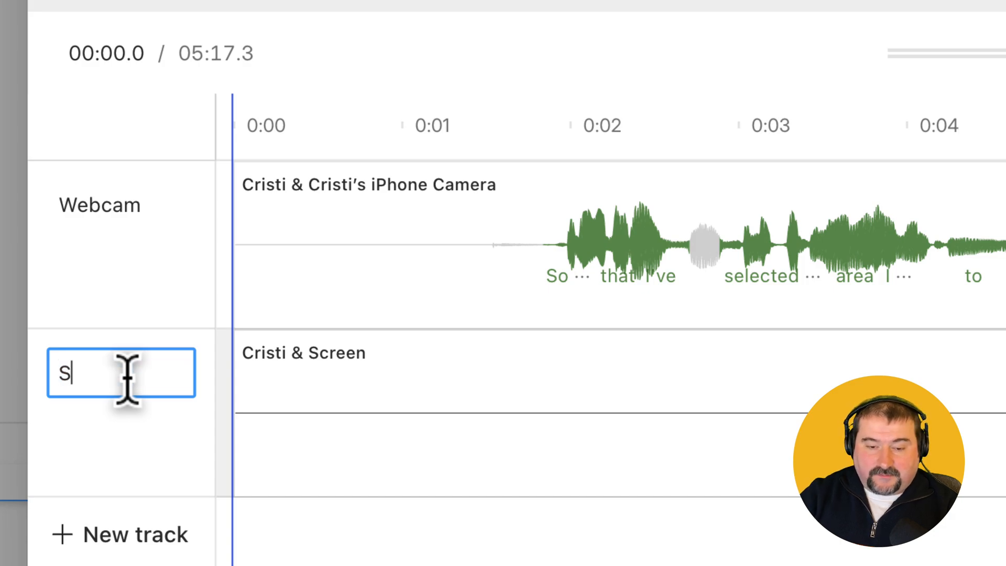
{"action": "type", "text": "creen"}
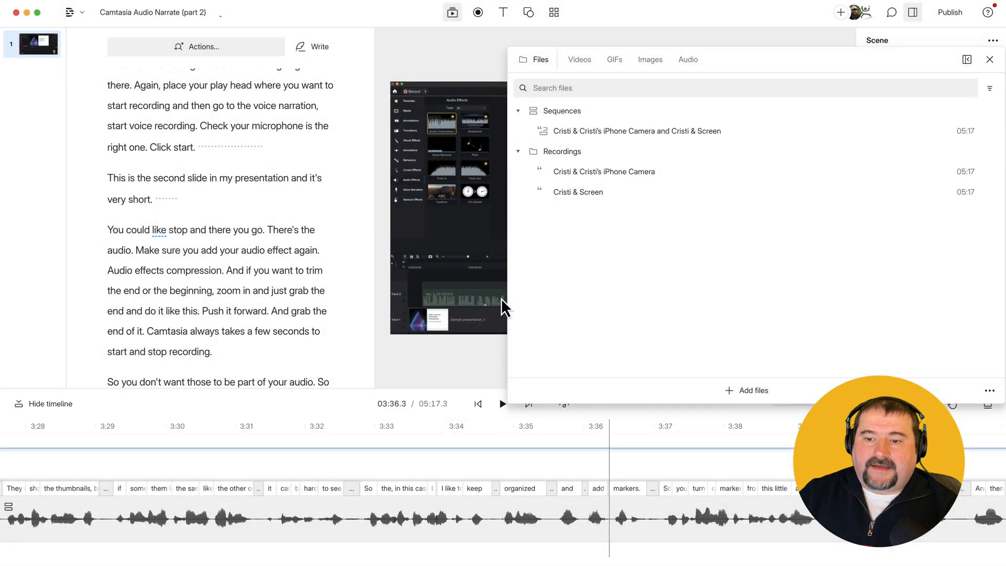
- Close the Files panel and scroll the script to show the Webcam and Screen layers
{"action": "left_click", "coordinate": [989, 60]}
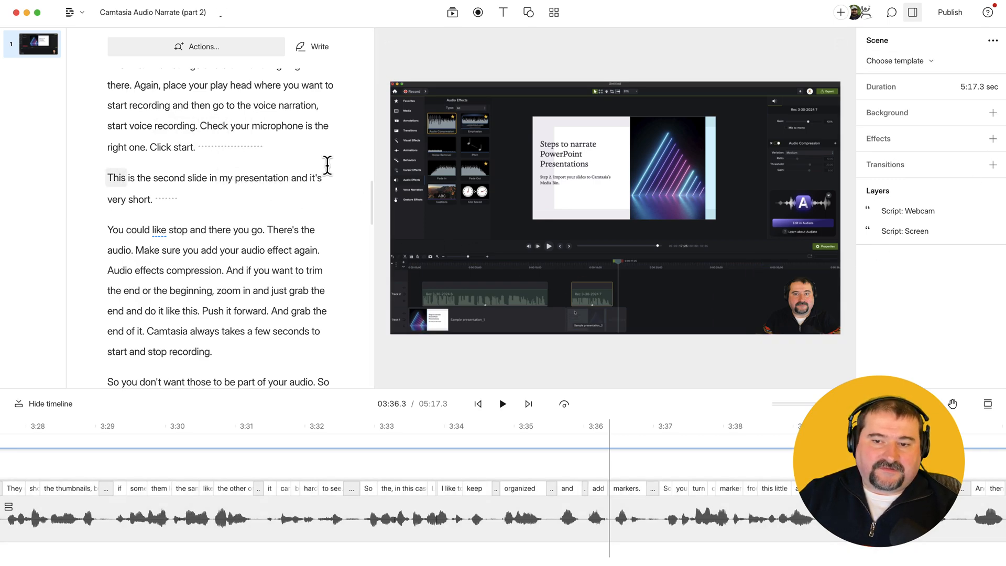
{"action": "scroll", "scroll_direction": "up", "scroll_amount": 3}
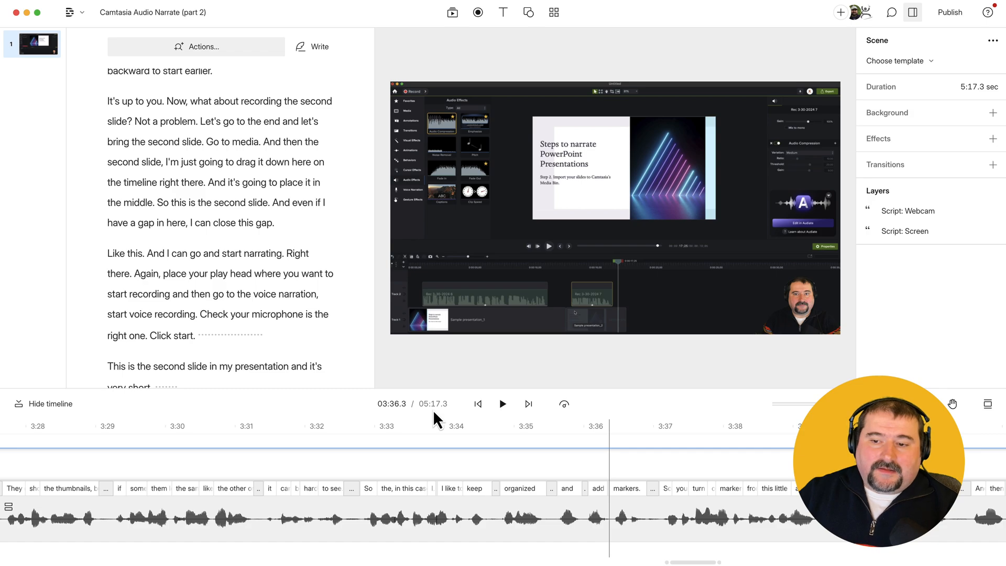
{"action": "mouse_move", "coordinate": [629, 425]}
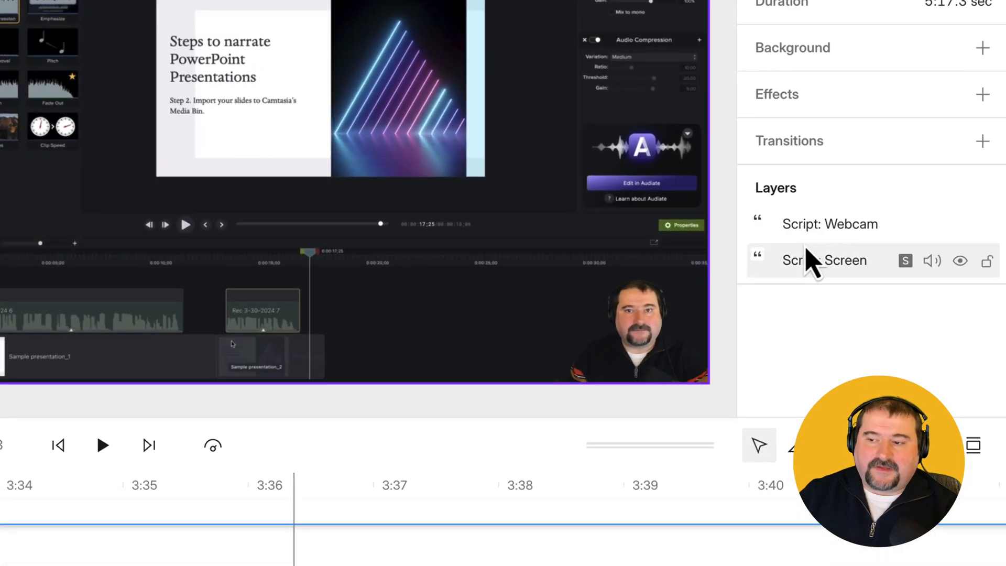
{"action": "mouse_move", "coordinate": [821, 279]}
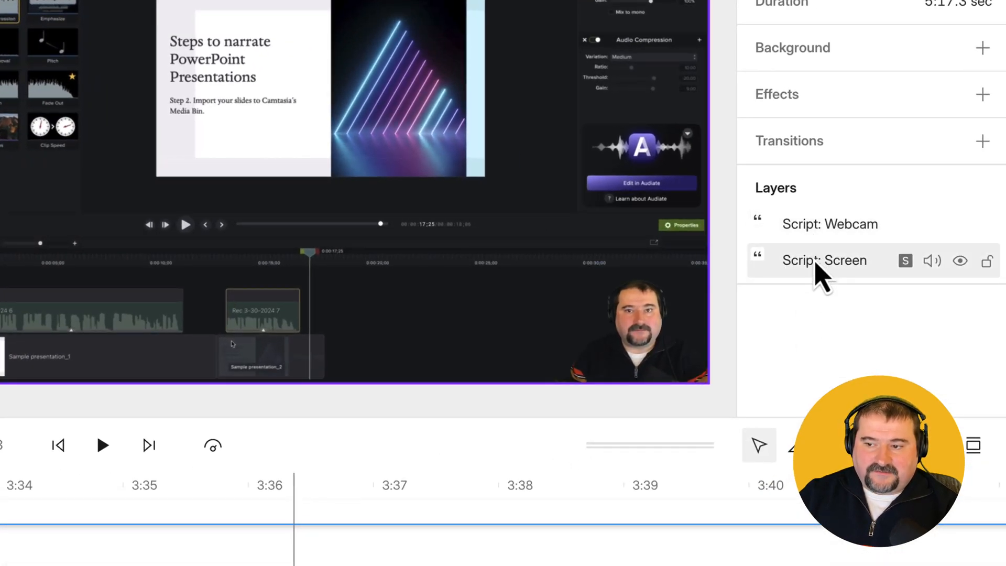
- Select 'Script: Screen' in the Layers list to show its properties
{"action": "left_click", "coordinate": [829, 224]}
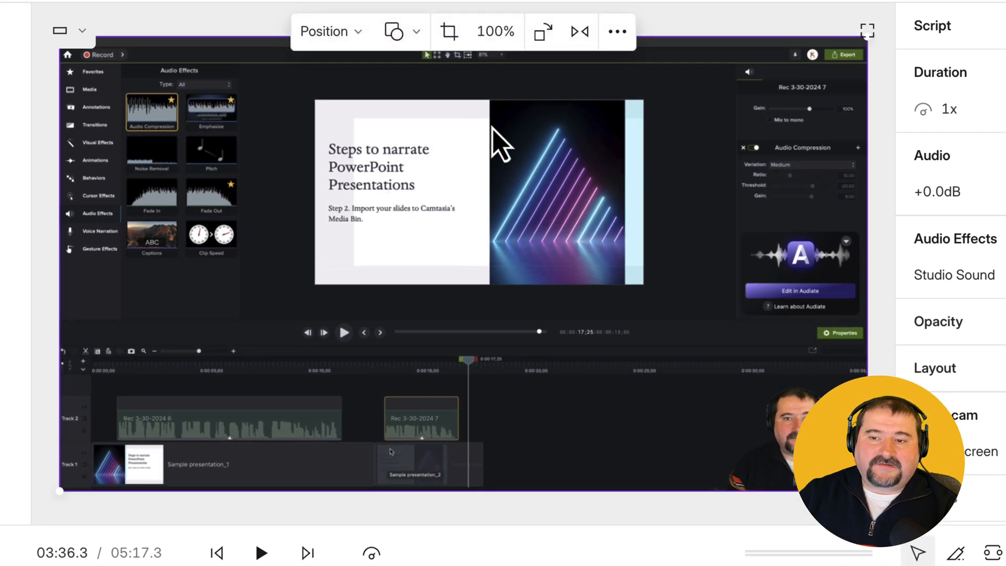
{"action": "mouse_move", "coordinate": [449, 241]}
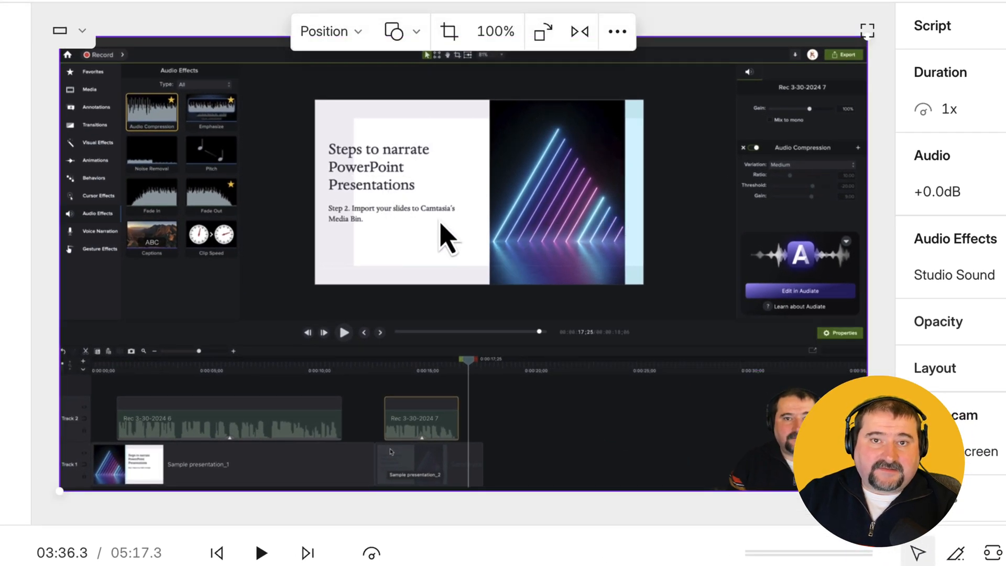
{"action": "mouse_move", "coordinate": [64, 186]}
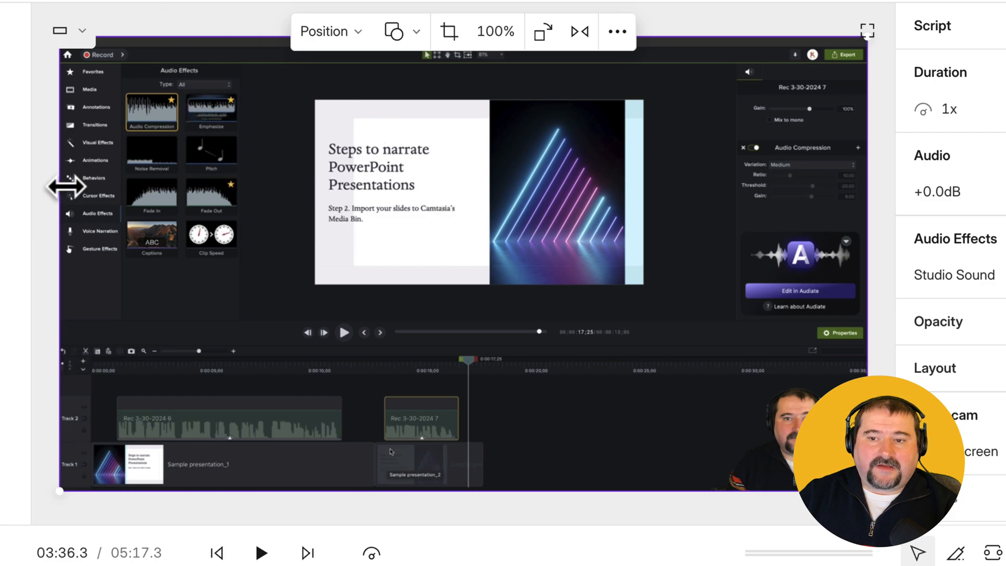
{"action": "mouse_move", "coordinate": [554, 443]}
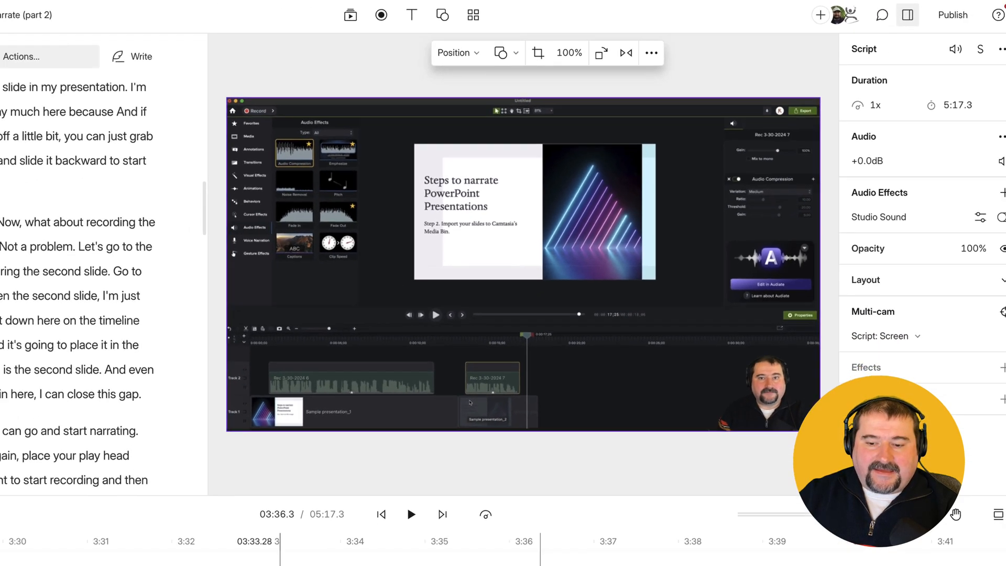
{"action": "left_click", "coordinate": [411, 514]}
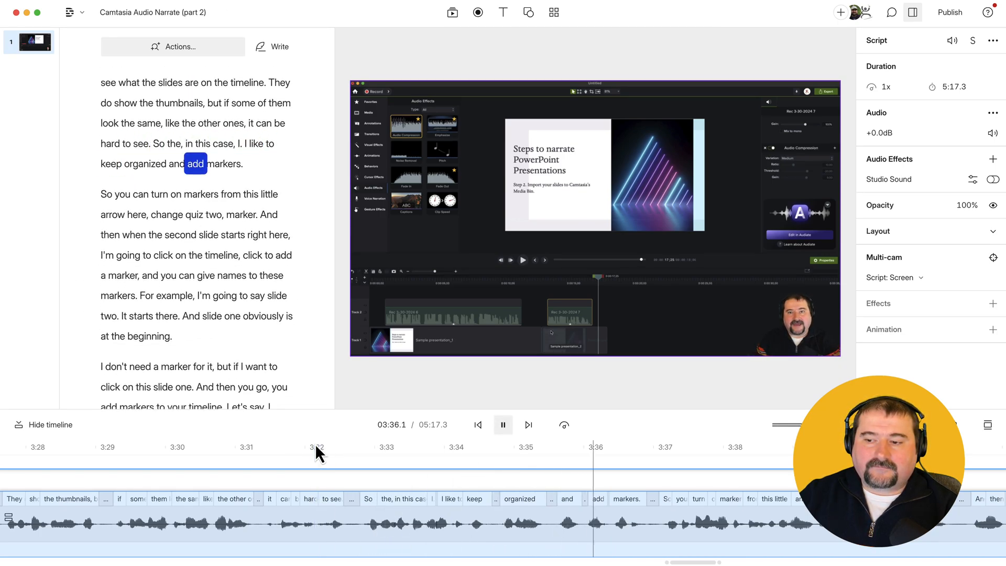
{"action": "left_click", "coordinate": [503, 424]}
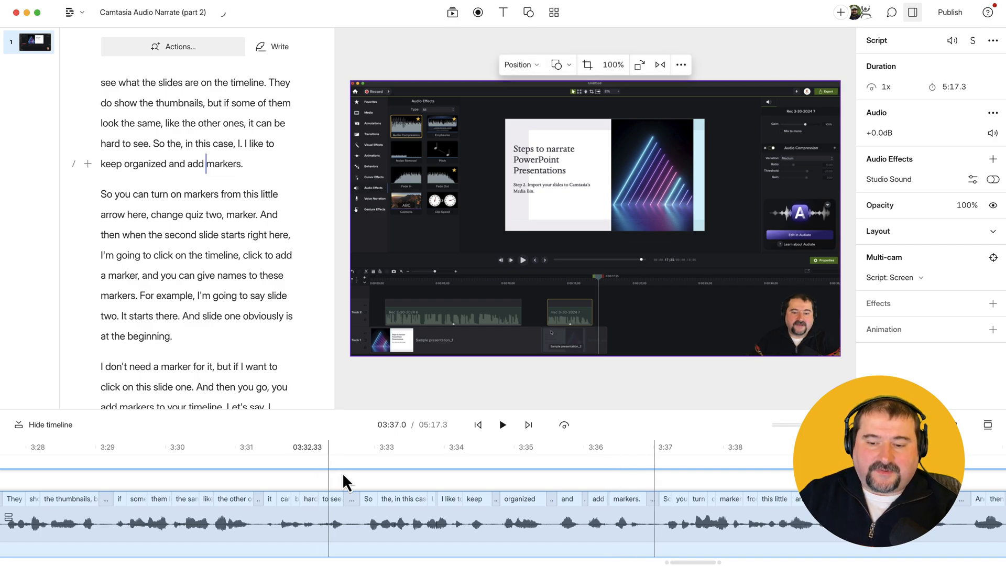
{"action": "left_click", "coordinate": [790, 320]}
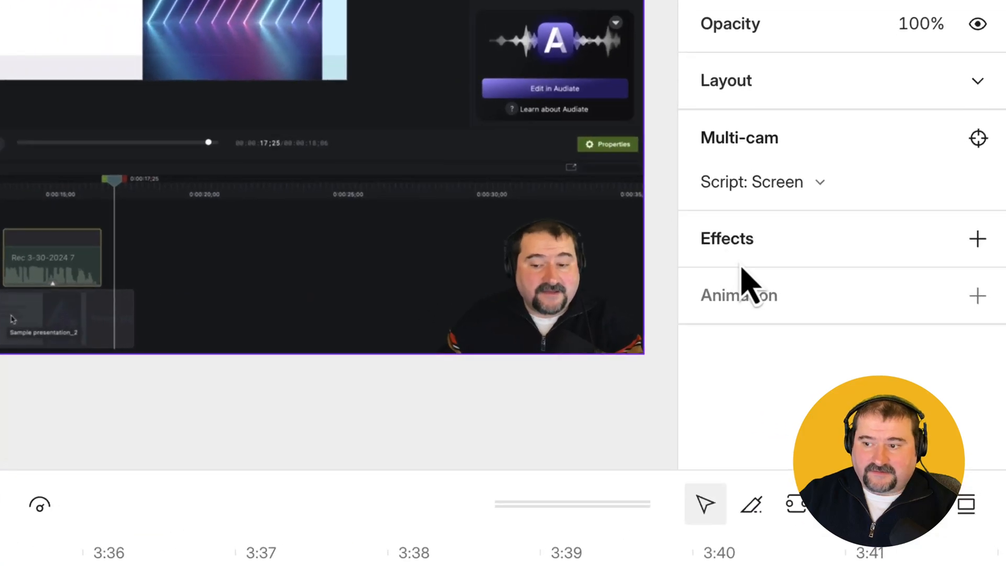
{"action": "mouse_move", "coordinate": [789, 231]}
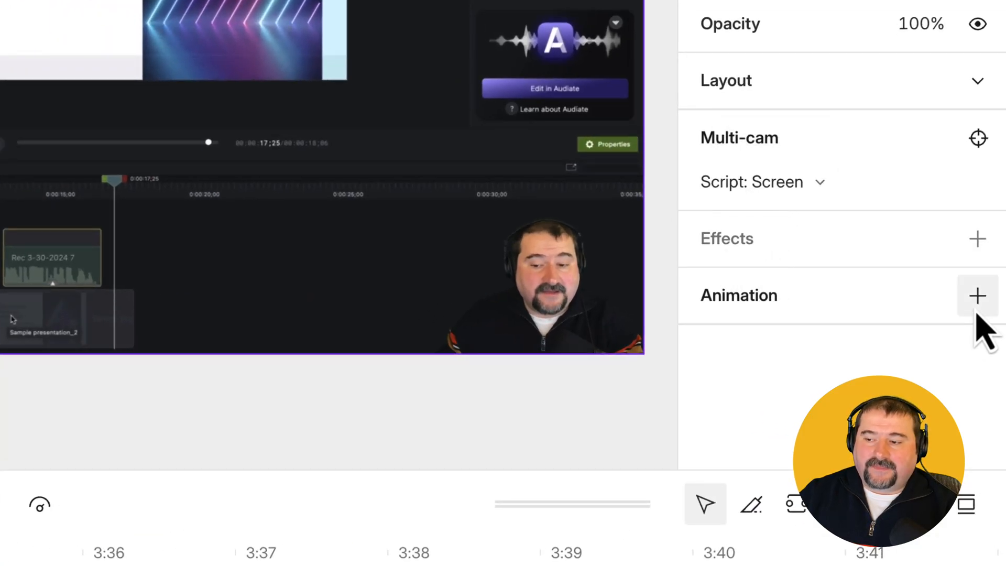
- Add a Zoom in animation to the Screen layer, running from about 3:32 to 3:37
{"action": "left_click", "coordinate": [978, 295]}
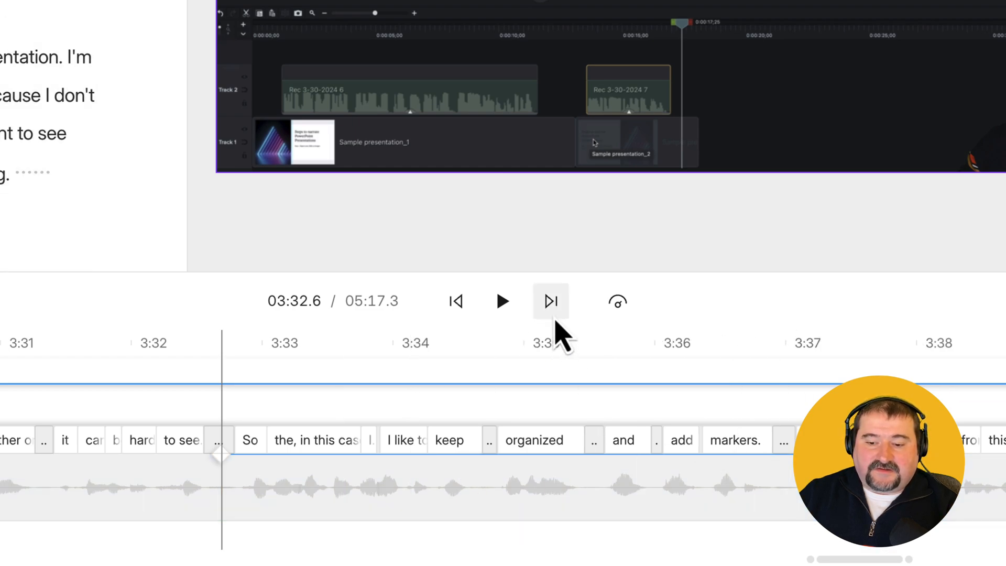
{"action": "mouse_move", "coordinate": [766, 369]}
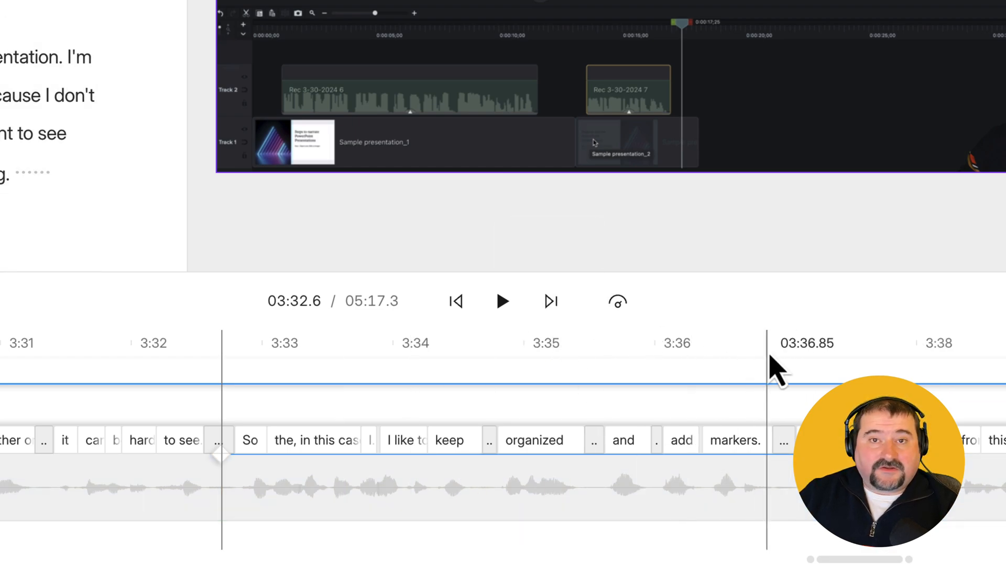
{"action": "mouse_move", "coordinate": [218, 468]}
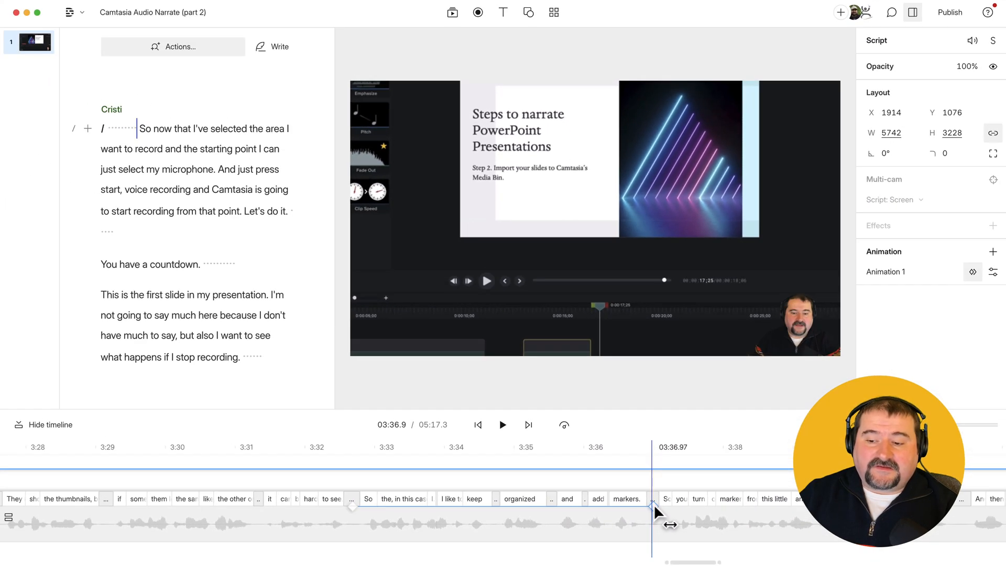
{"action": "mouse_move", "coordinate": [532, 179]}
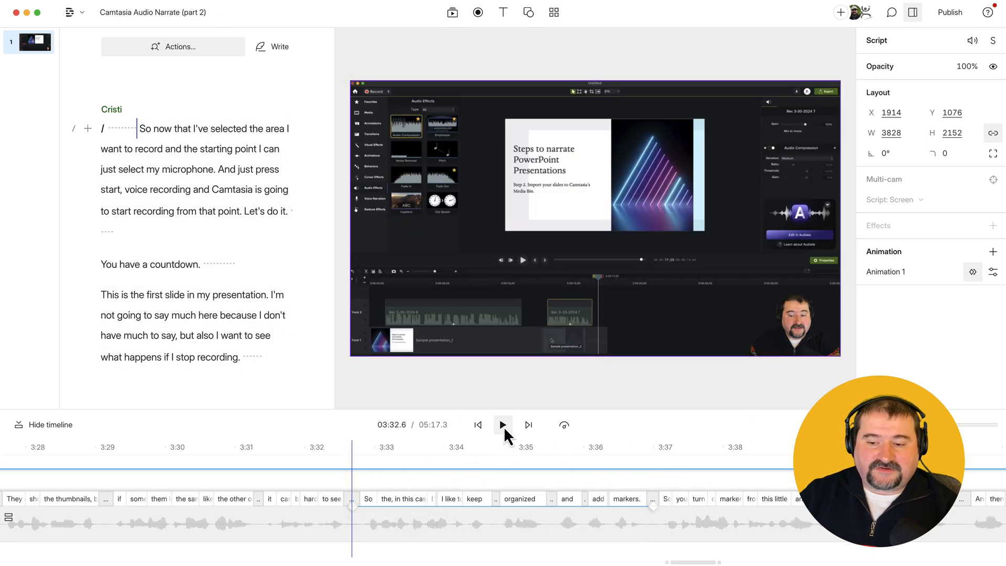
{"action": "left_click", "coordinate": [503, 425]}
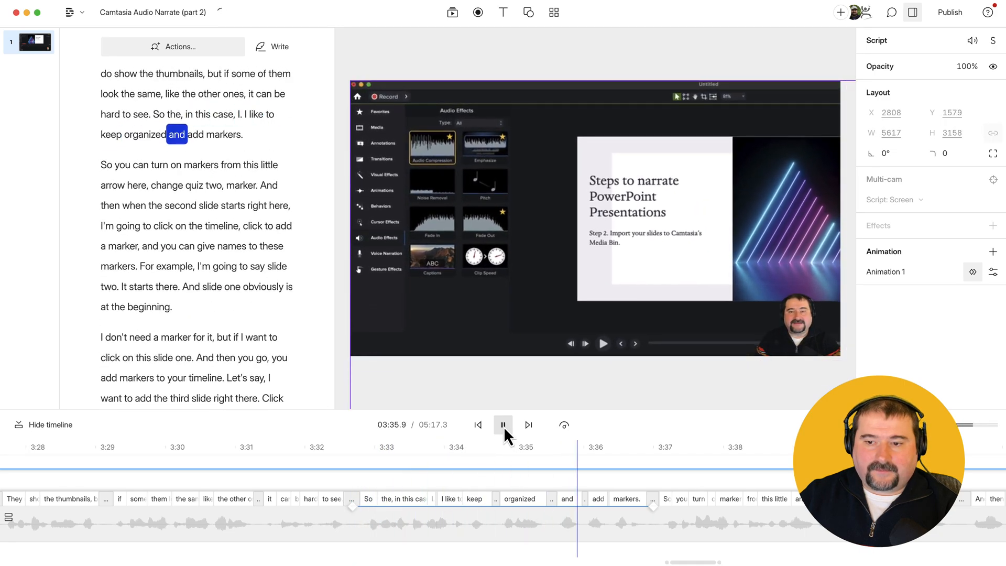
{"action": "left_click", "coordinate": [502, 424]}
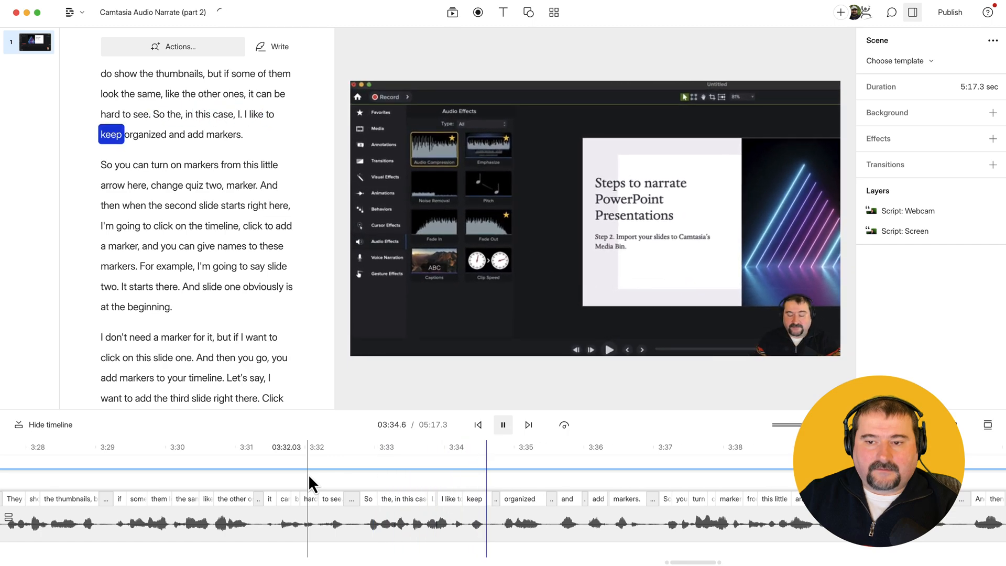
{"action": "left_click", "coordinate": [503, 423]}
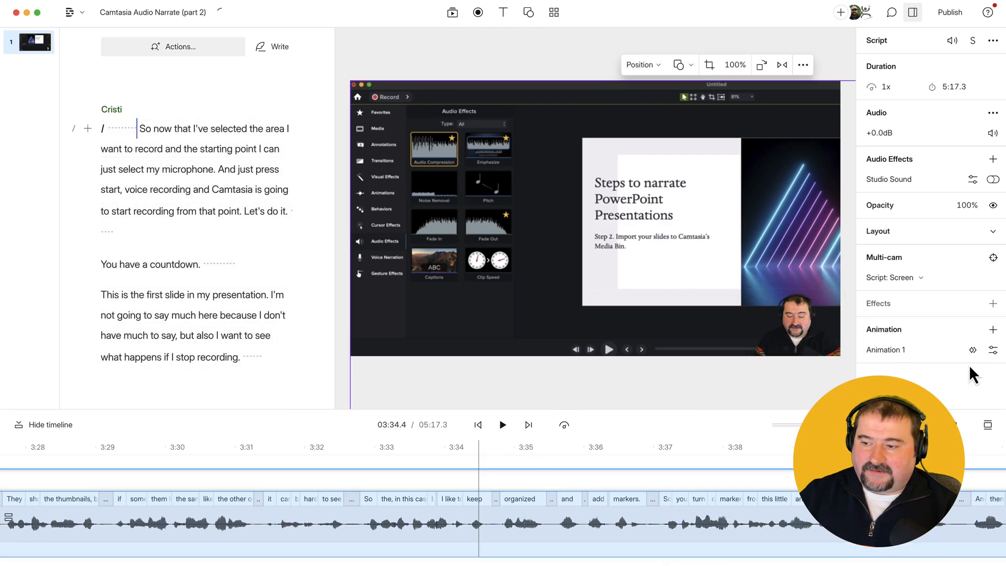
{"action": "left_click", "coordinate": [992, 349]}
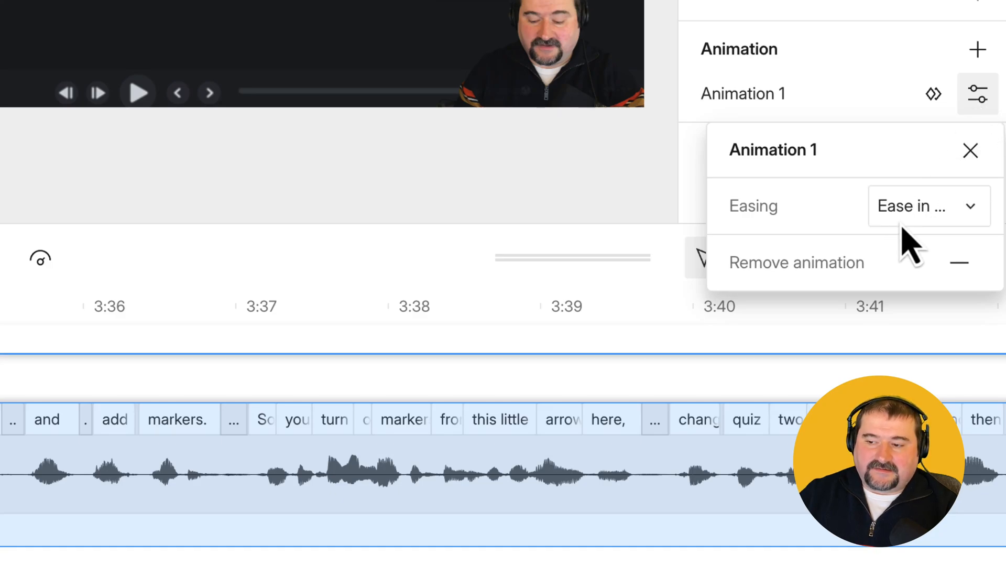
{"action": "mouse_move", "coordinate": [754, 206]}
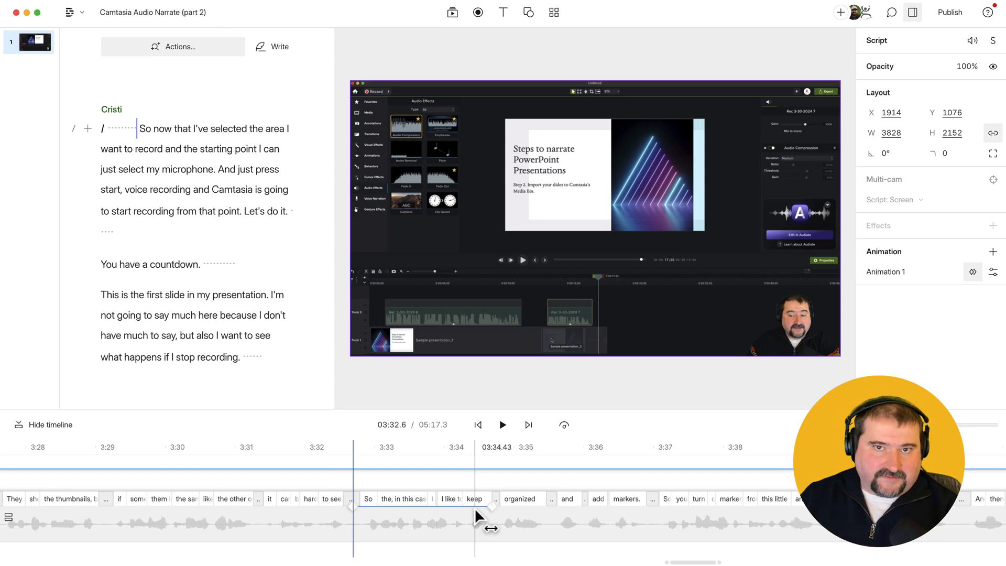
{"action": "left_click", "coordinate": [635, 462]}
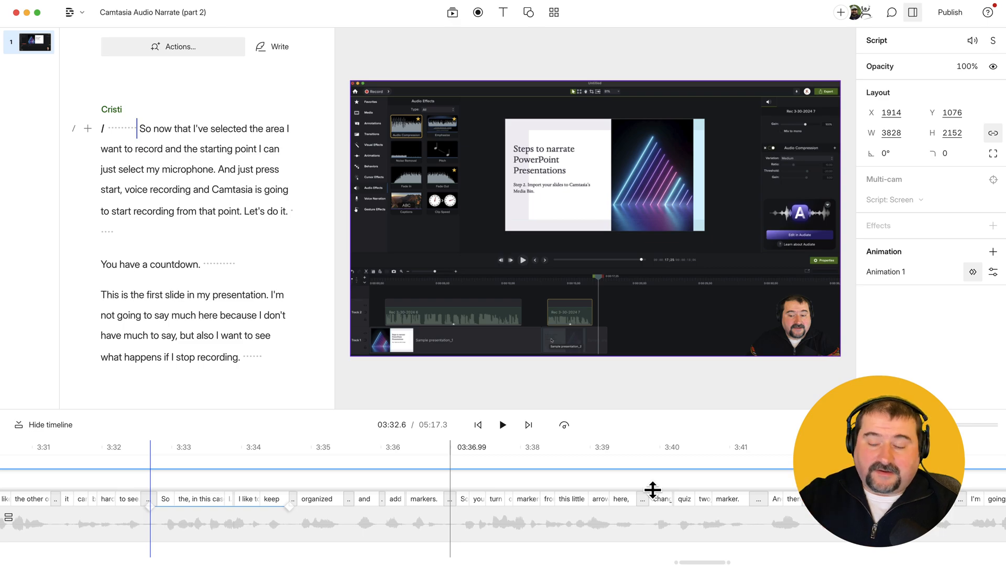
{"action": "left_click", "coordinate": [644, 462]}
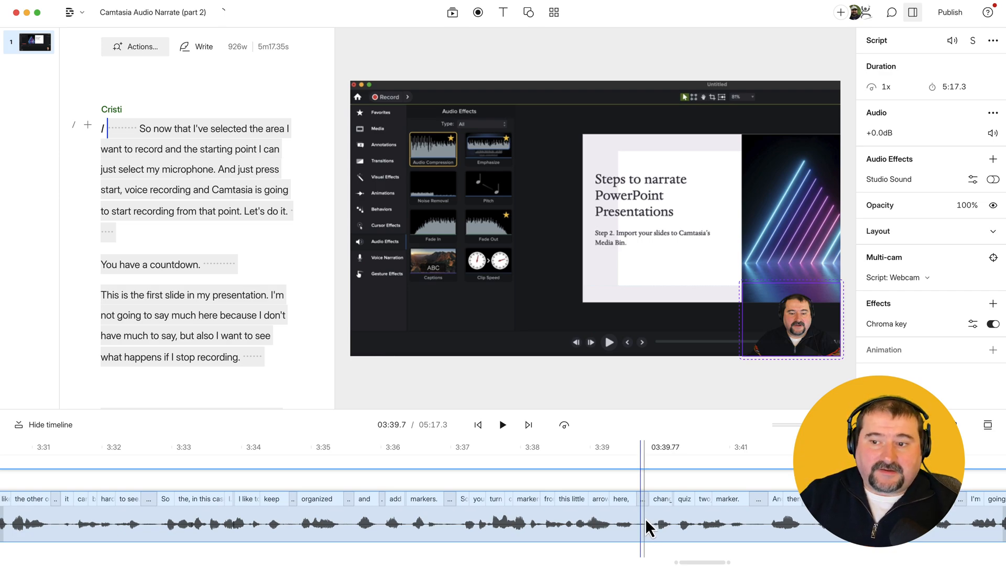
{"action": "mouse_move", "coordinate": [762, 306]}
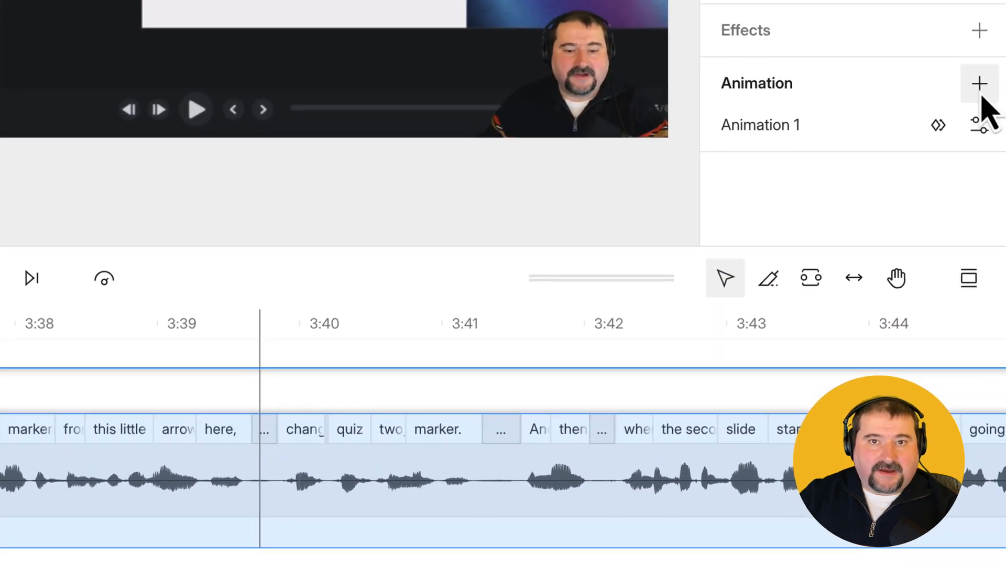
- Add a Custom animation as the Screen layer's second animation
{"action": "left_click", "coordinate": [979, 83]}
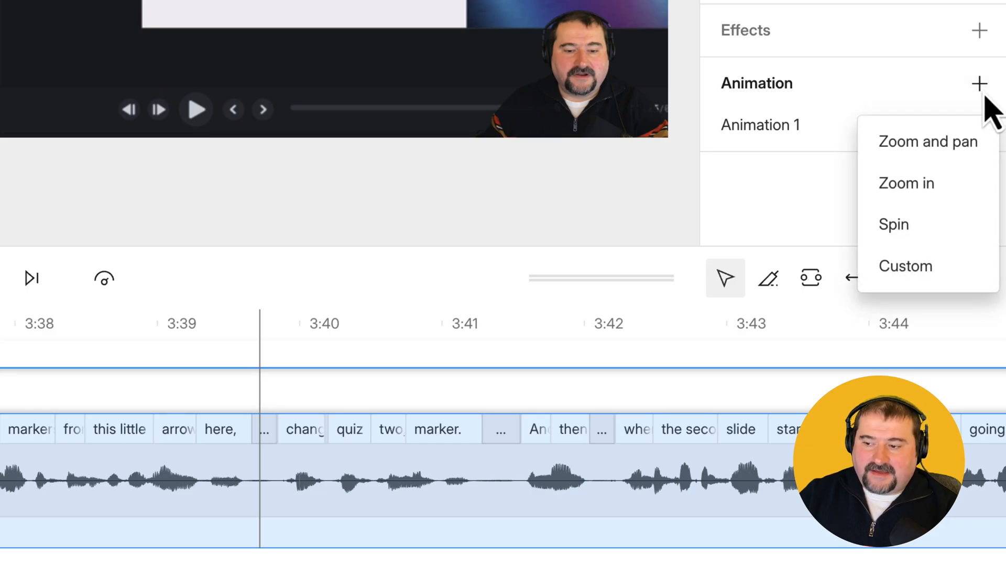
{"action": "mouse_move", "coordinate": [926, 183]}
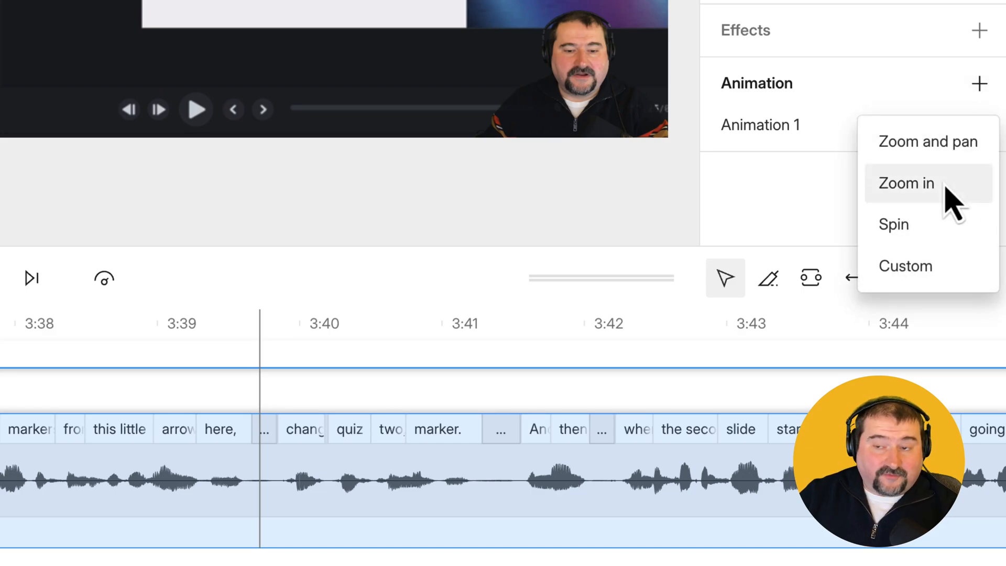
{"action": "mouse_move", "coordinate": [923, 270]}
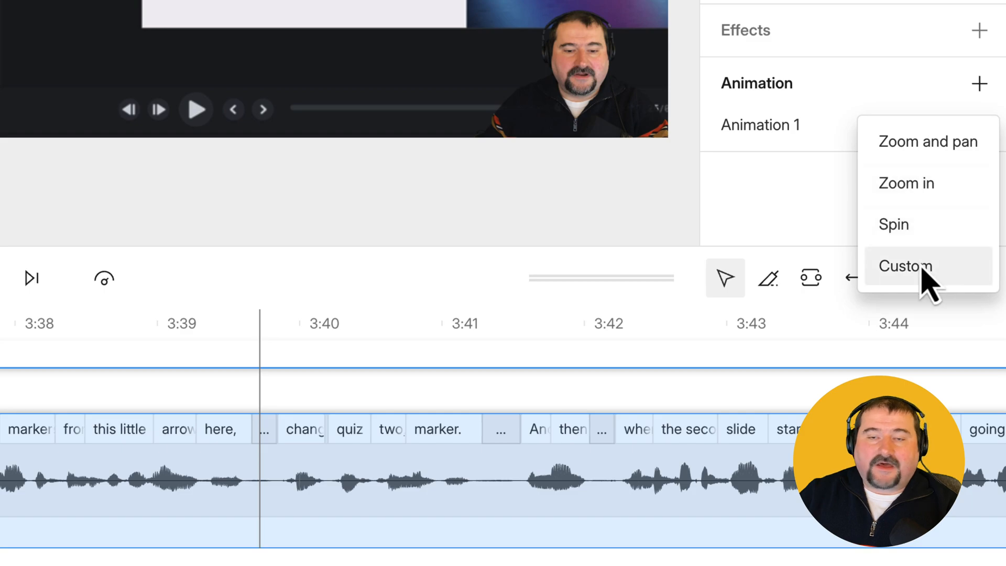
{"action": "left_click", "coordinate": [904, 265]}
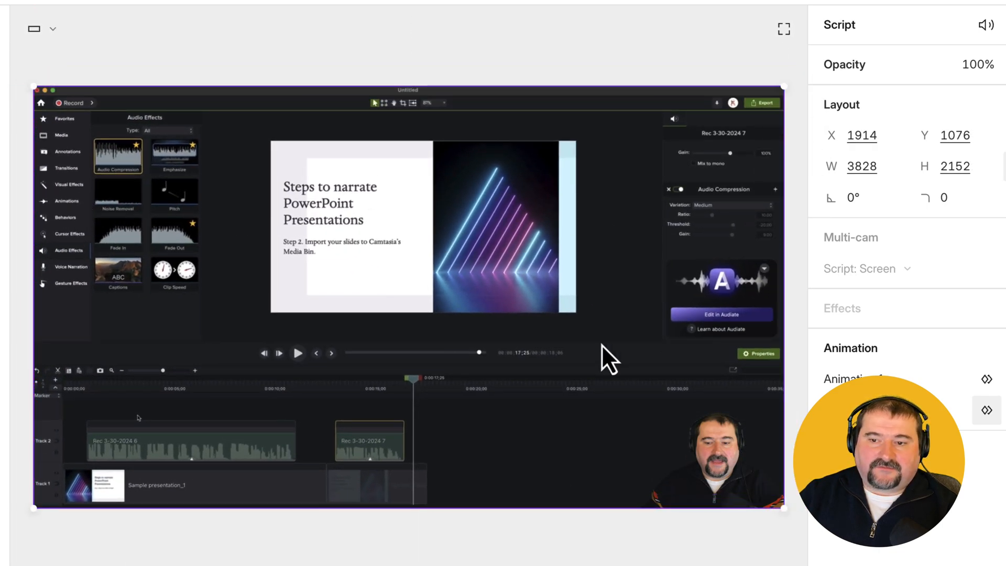
{"action": "mouse_move", "coordinate": [286, 401]}
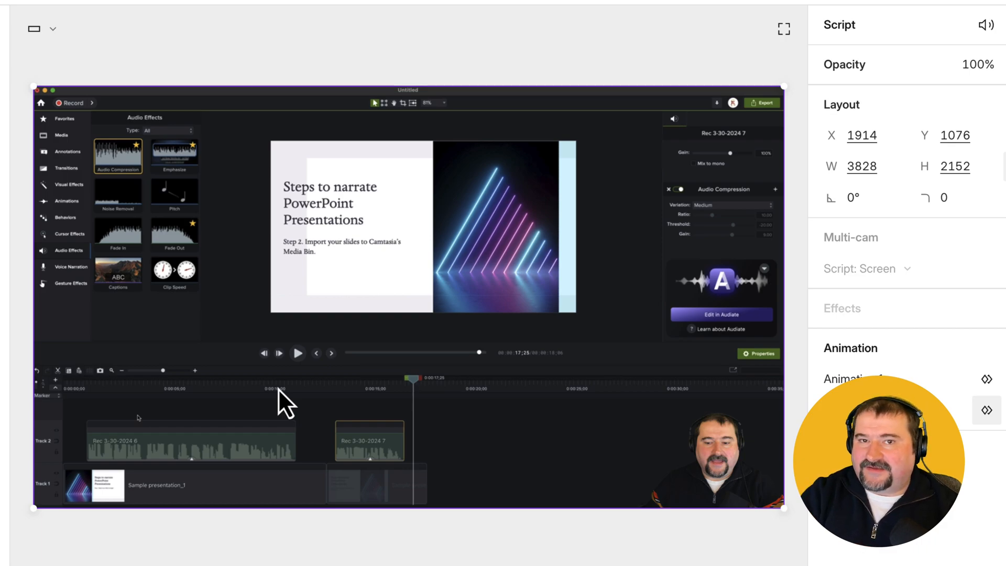
{"action": "mouse_move", "coordinate": [374, 395]}
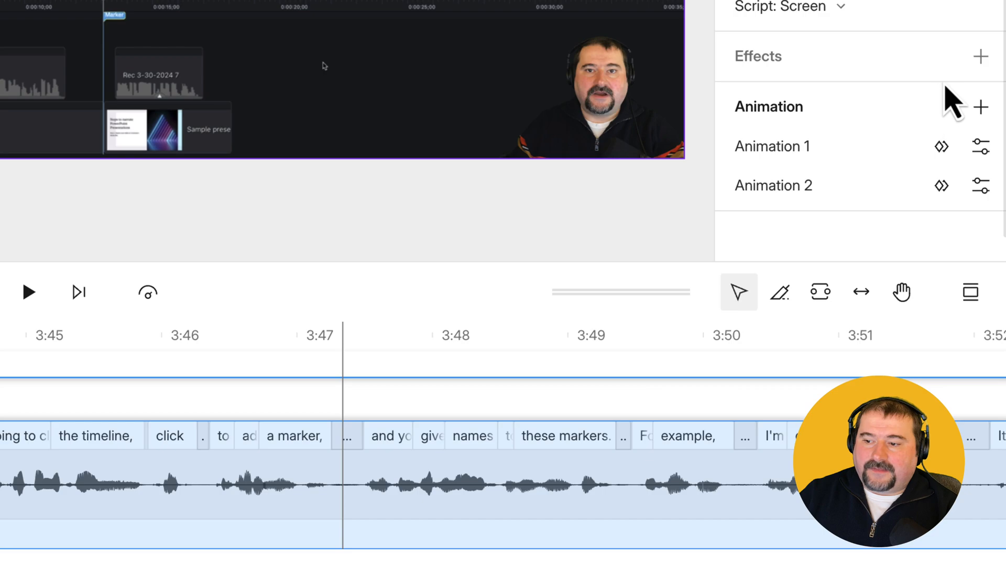
- End Animation 2 at full frame (W 3828 × H 2152) and reopen the animation presets
{"action": "left_click", "coordinate": [979, 106]}
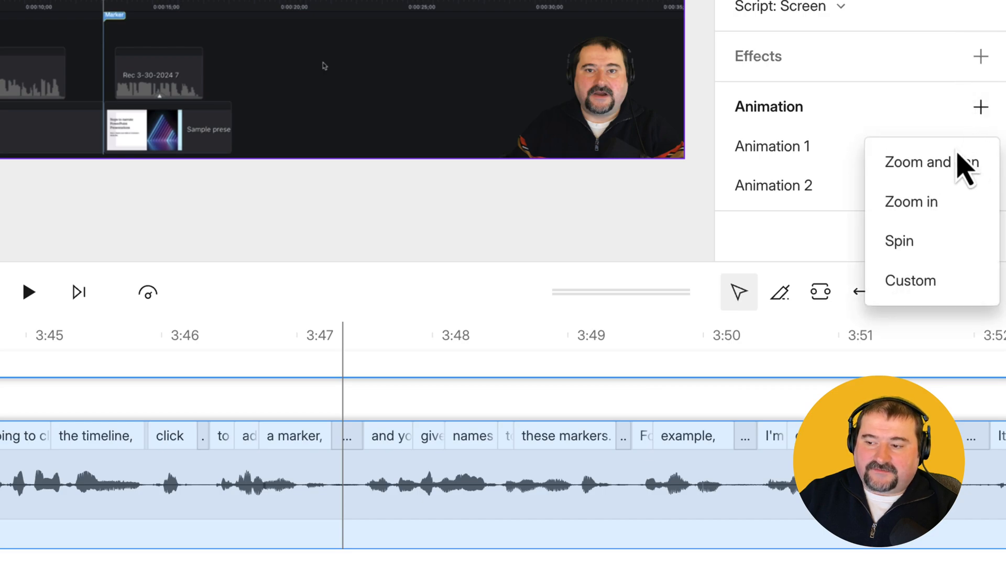
- Add Zoom and pan Animations 3 and 4 to the Screen layer, then preview from about 3:52
{"action": "left_click", "coordinate": [917, 162]}
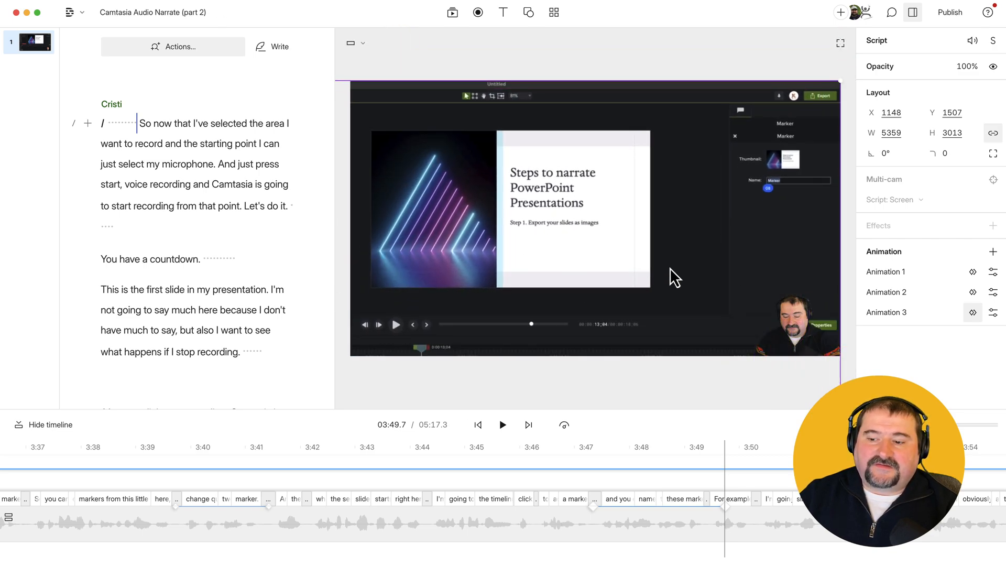
{"action": "left_click", "coordinate": [502, 423]}
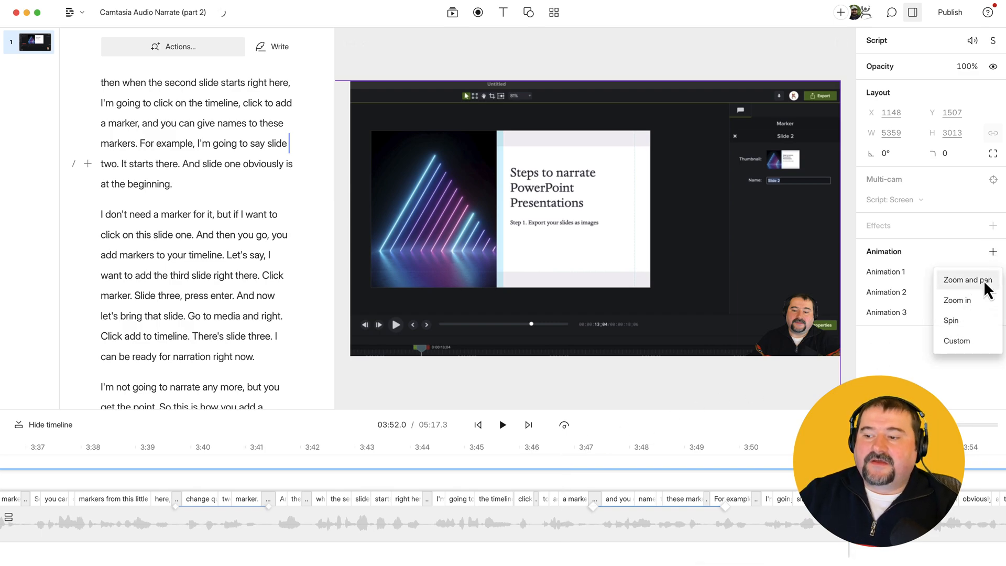
{"action": "left_click", "coordinate": [968, 280]}
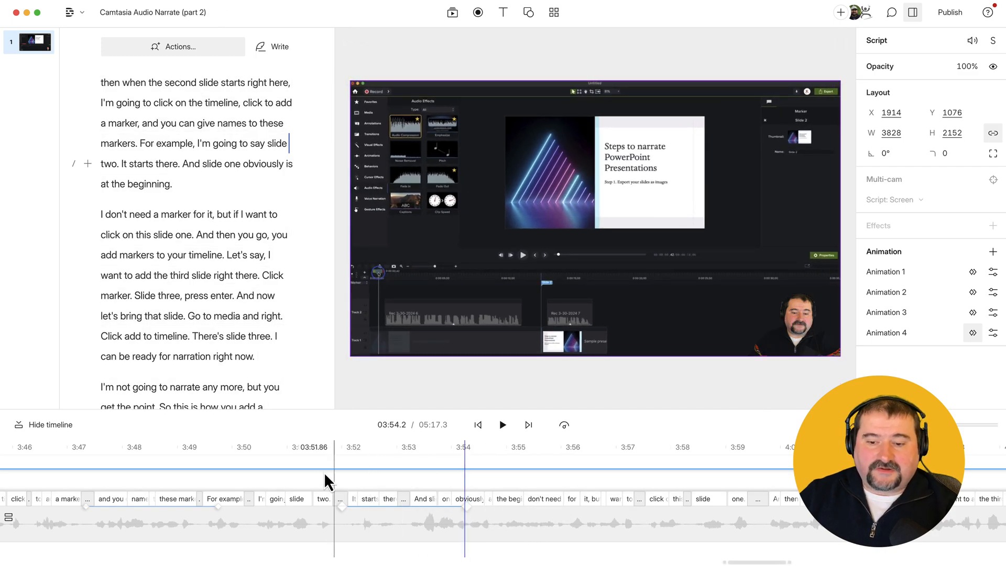
{"action": "left_click", "coordinate": [502, 424]}
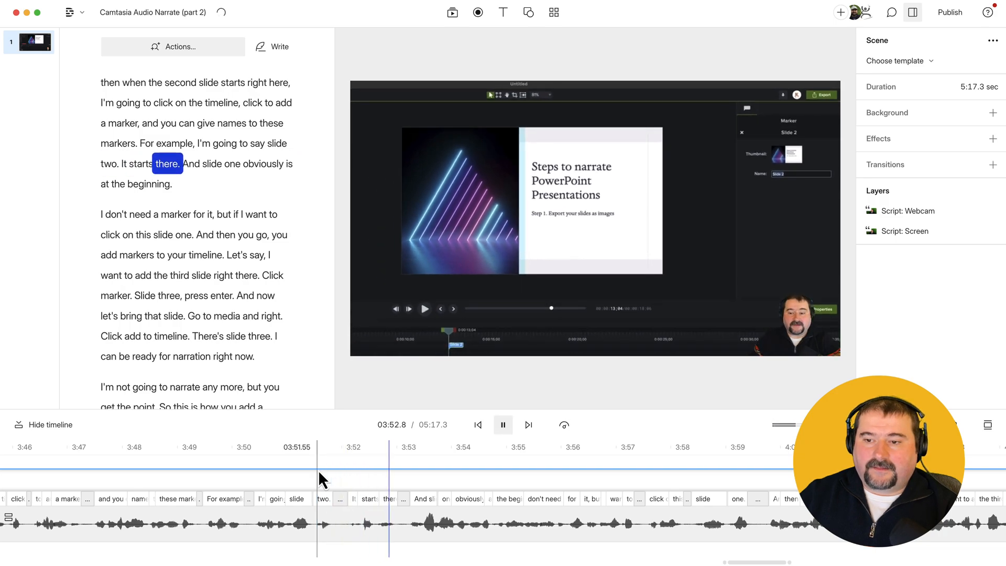